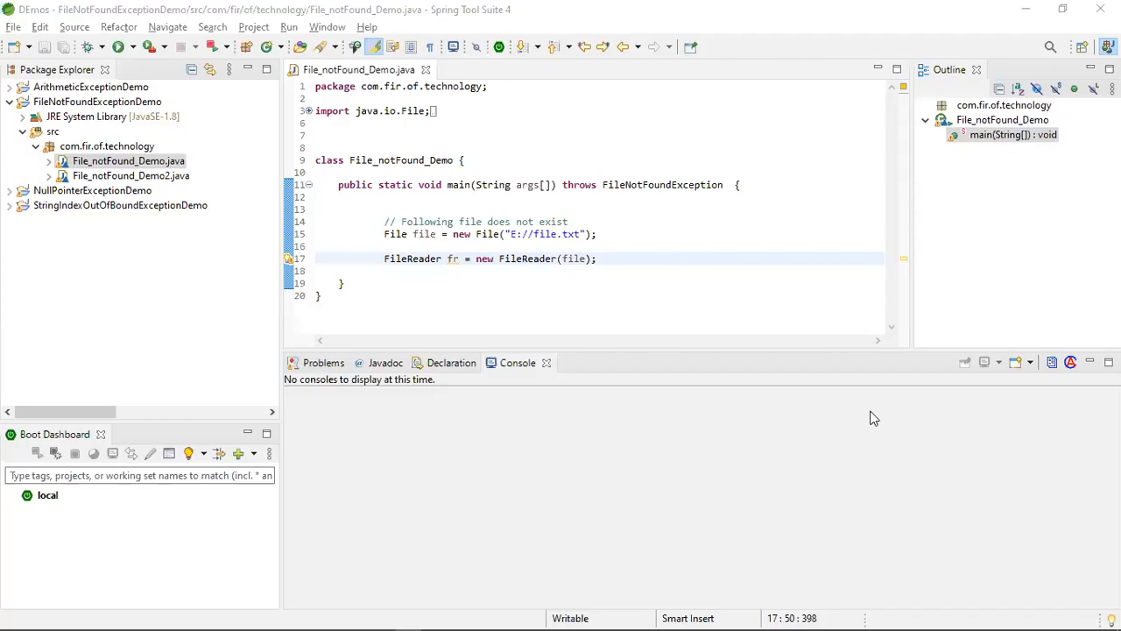
mouse_move(749, 257)
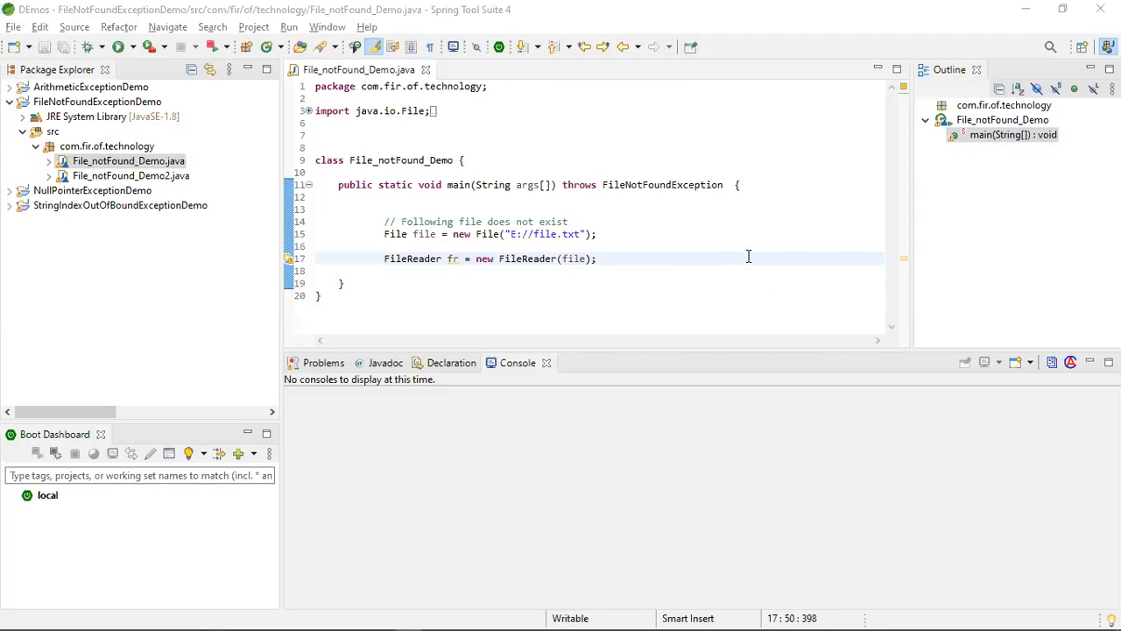
mouse_move(757, 253)
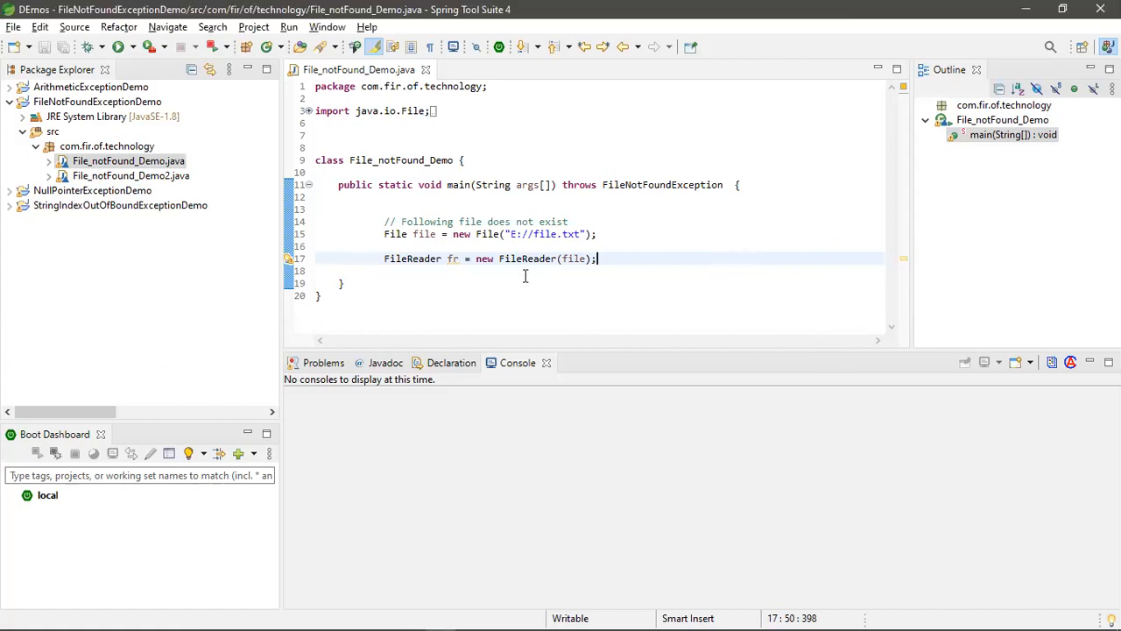
Run File_notFound_Demo, whose main method declares throws FileNotFoundException.
left_click_drag(599, 258, 339, 185)
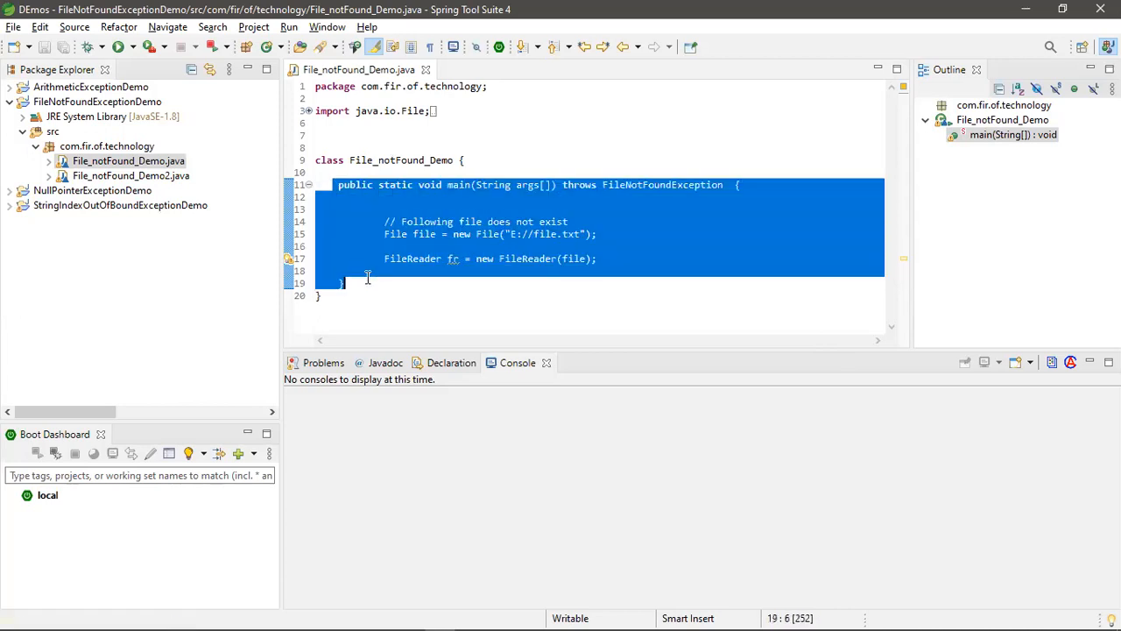
left_click(717, 255)
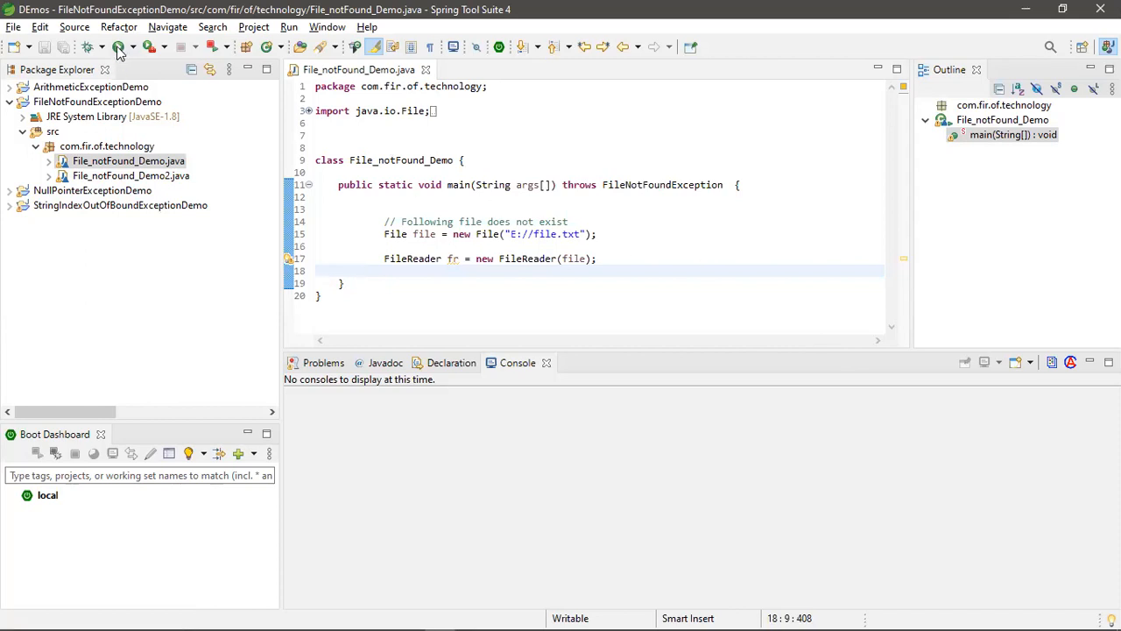
left_click(119, 46)
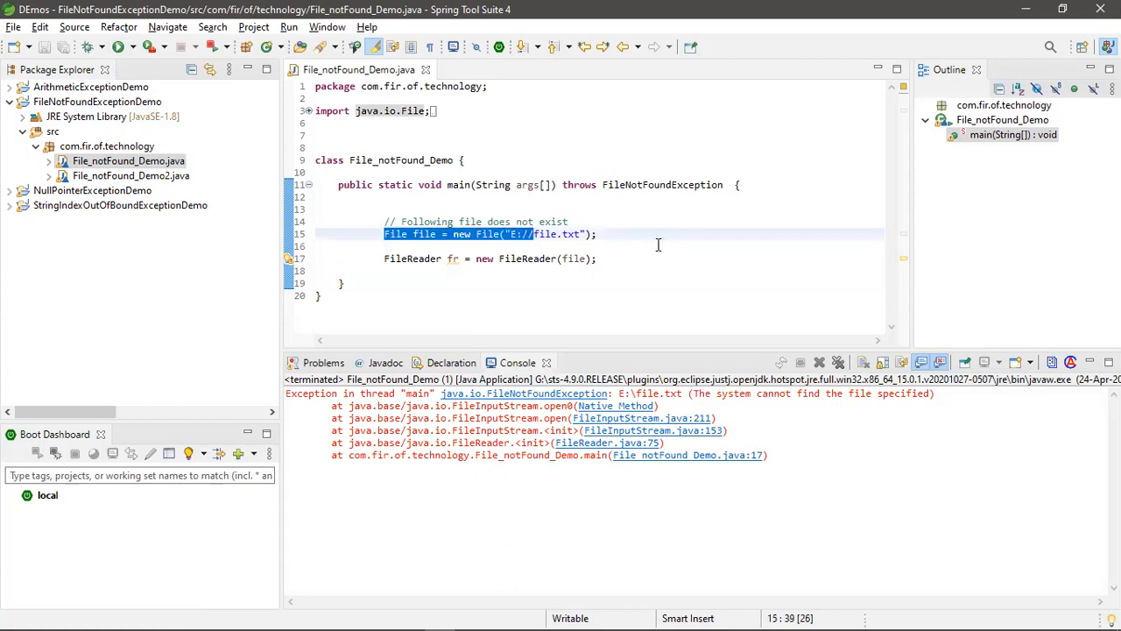
Inspect the console's FileNotFoundException trace for the missing E:\file.txt path.
left_click(697, 252)
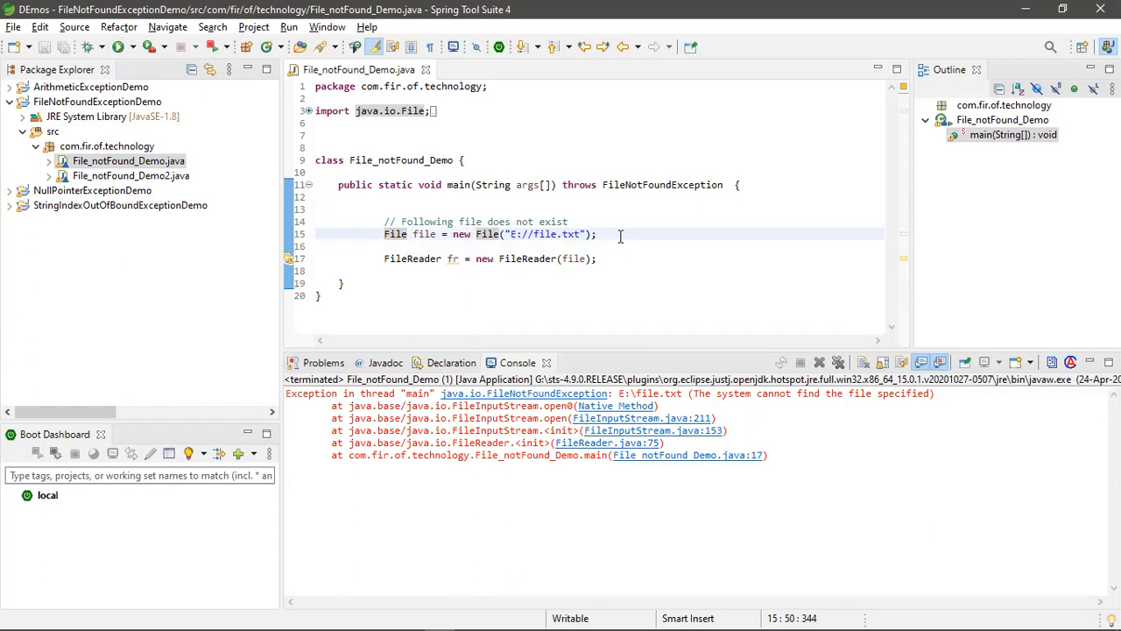
mouse_move(592, 246)
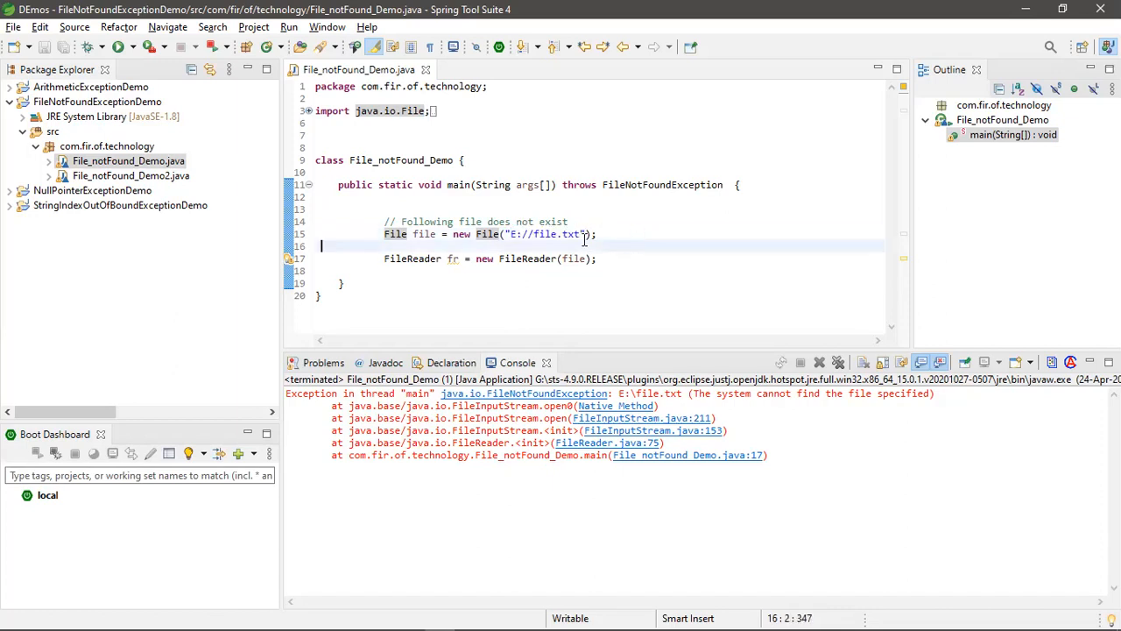
double_click(570, 234)
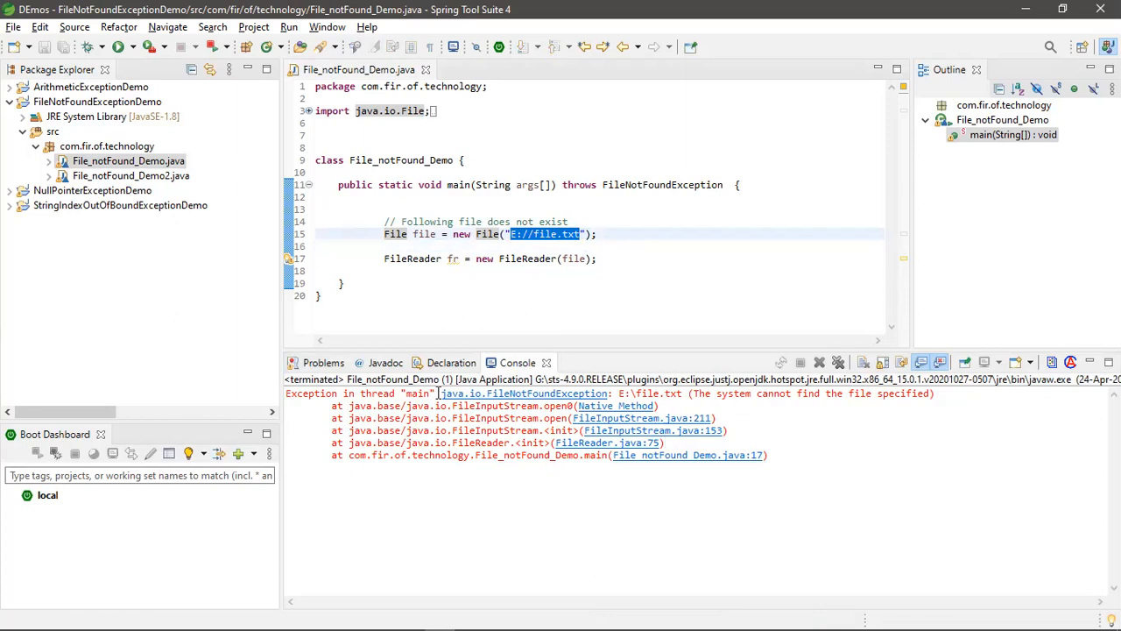
double_click(480, 393)
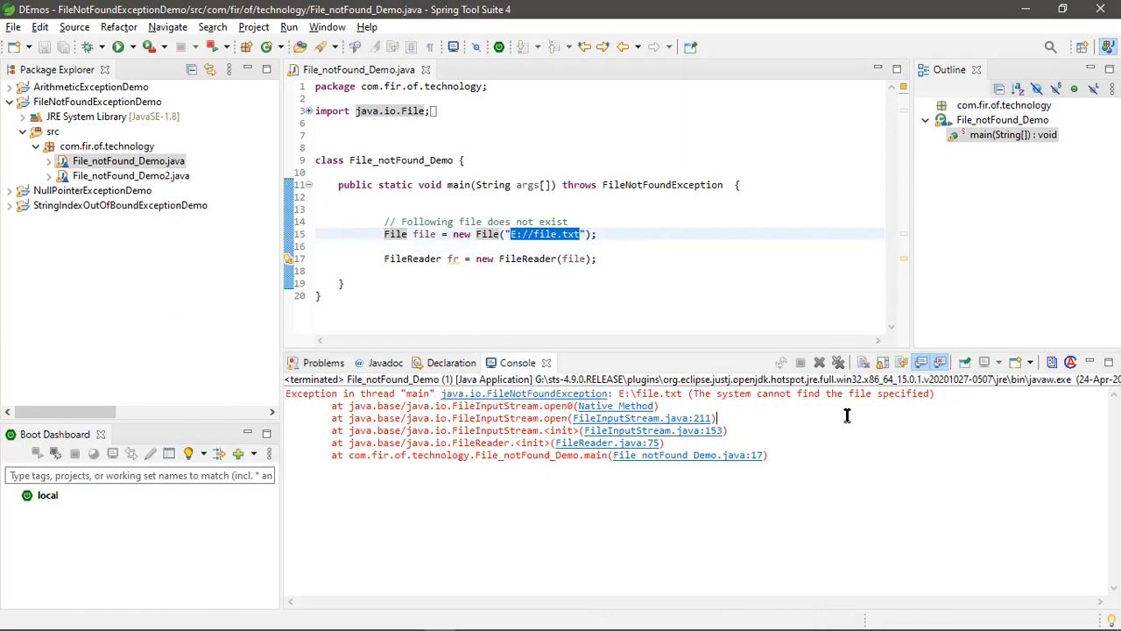
left_click(599, 259)
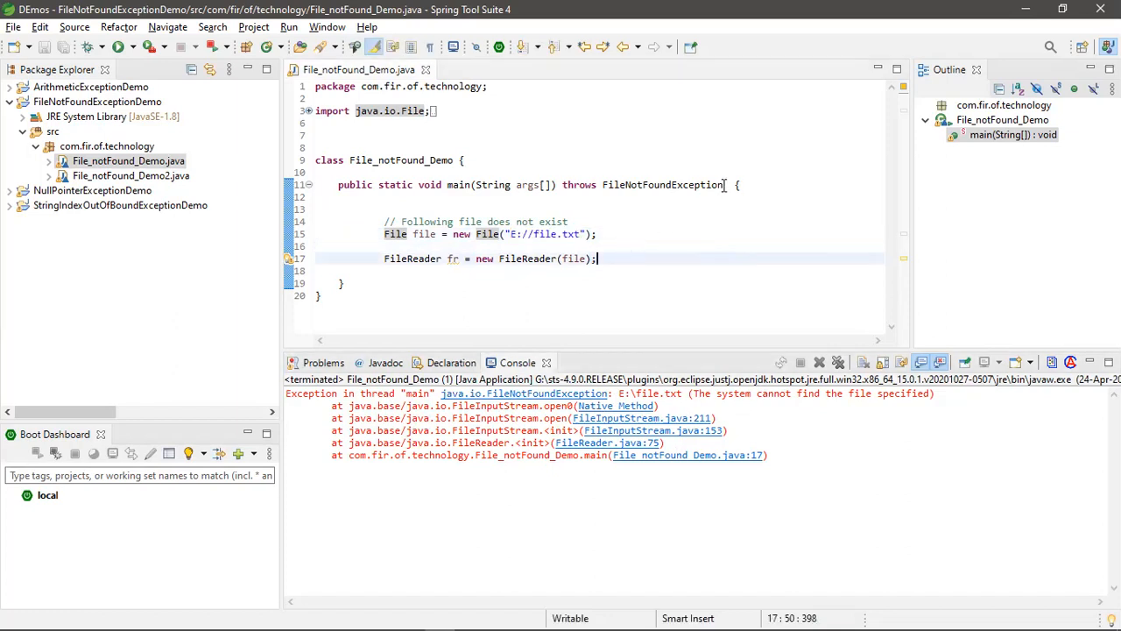
Delete 'throws FileNotFoundException' from main so the FileReader line shows an unhandled-exception error.
double_click(648, 184)
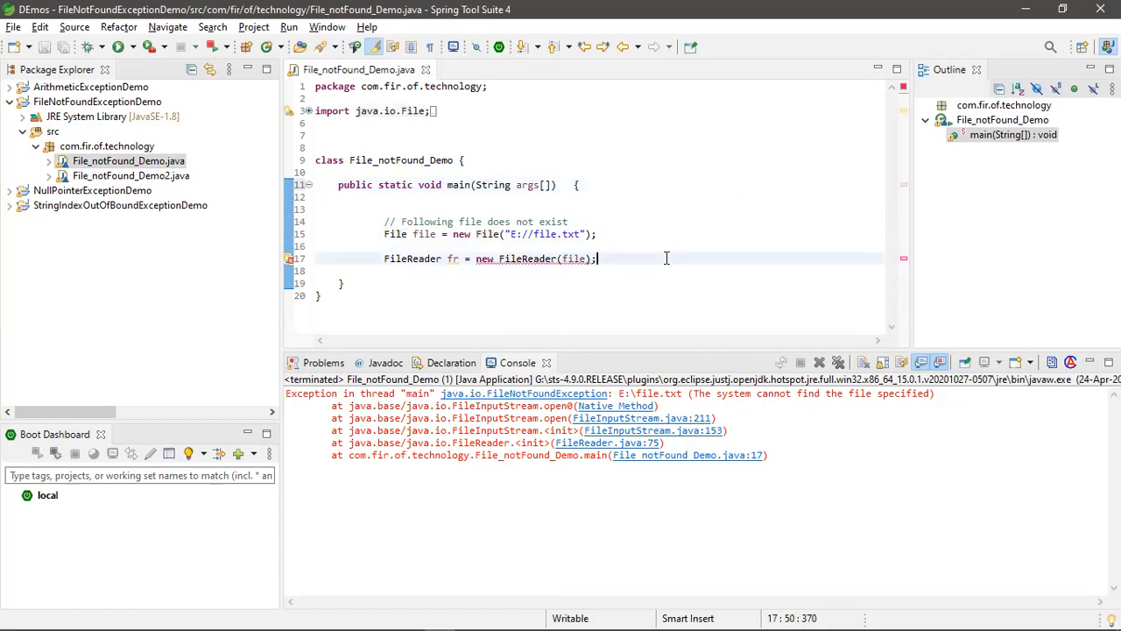
mouse_move(662, 216)
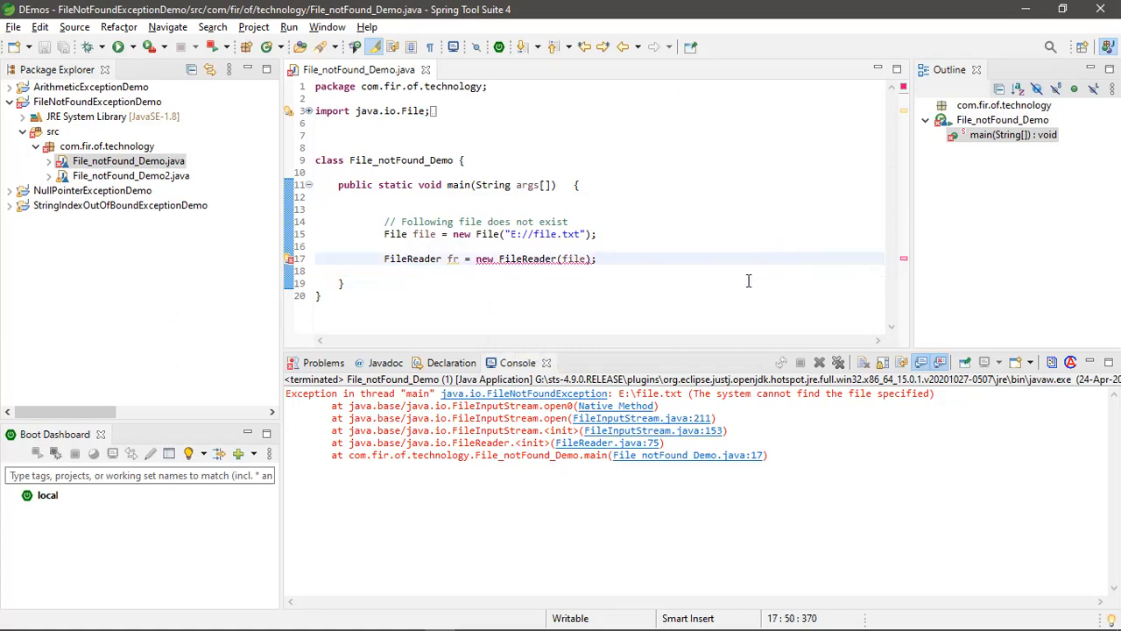
left_click_drag(385, 220, 598, 259)
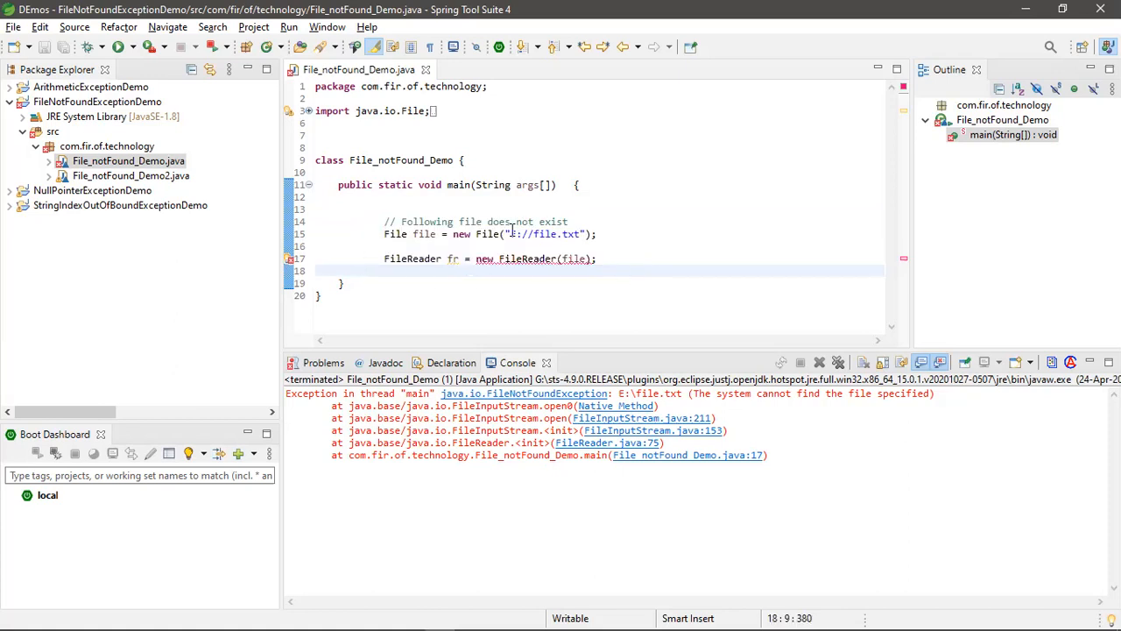
triple_click(491, 234)
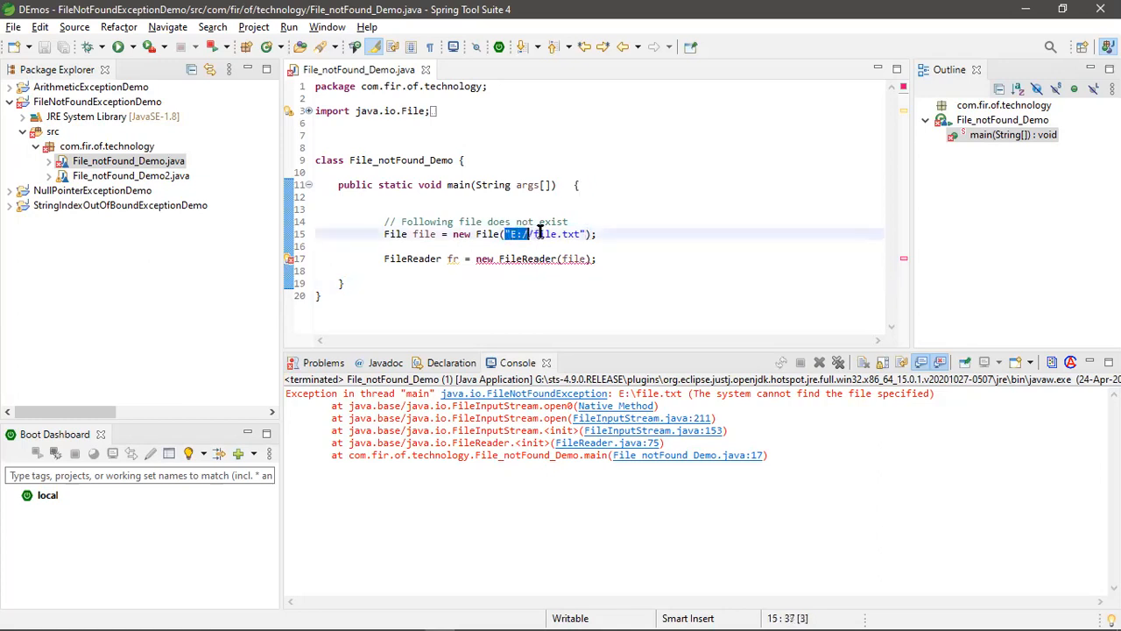
left_click(627, 234)
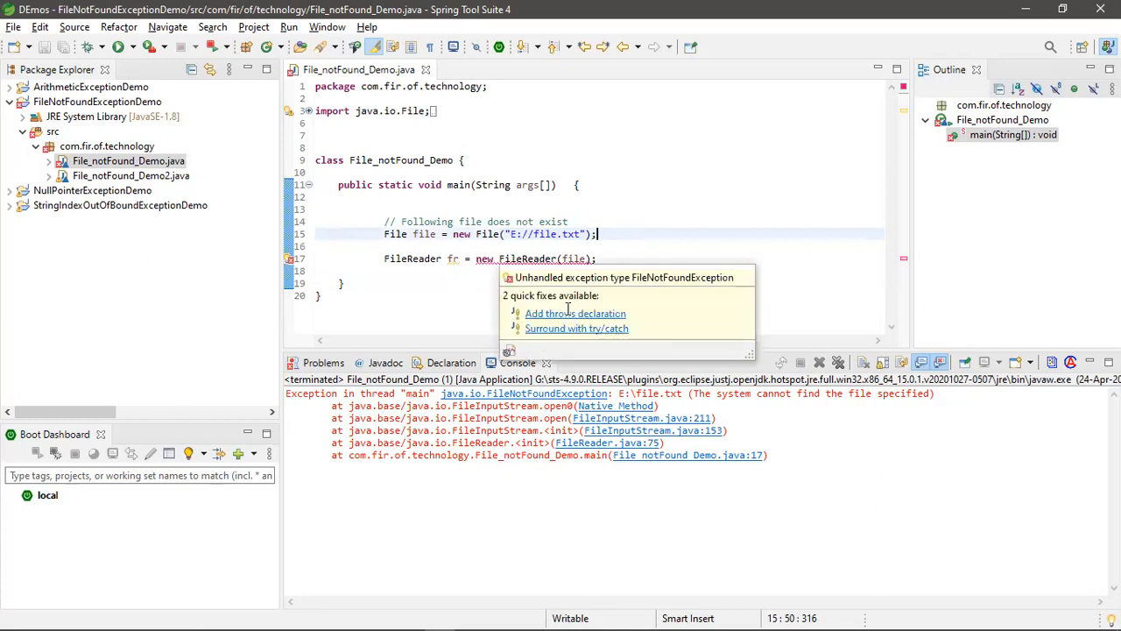
Apply the 'Add throws declaration' quick fix to restore throws FileNotFoundException, then save.
left_click(575, 313)
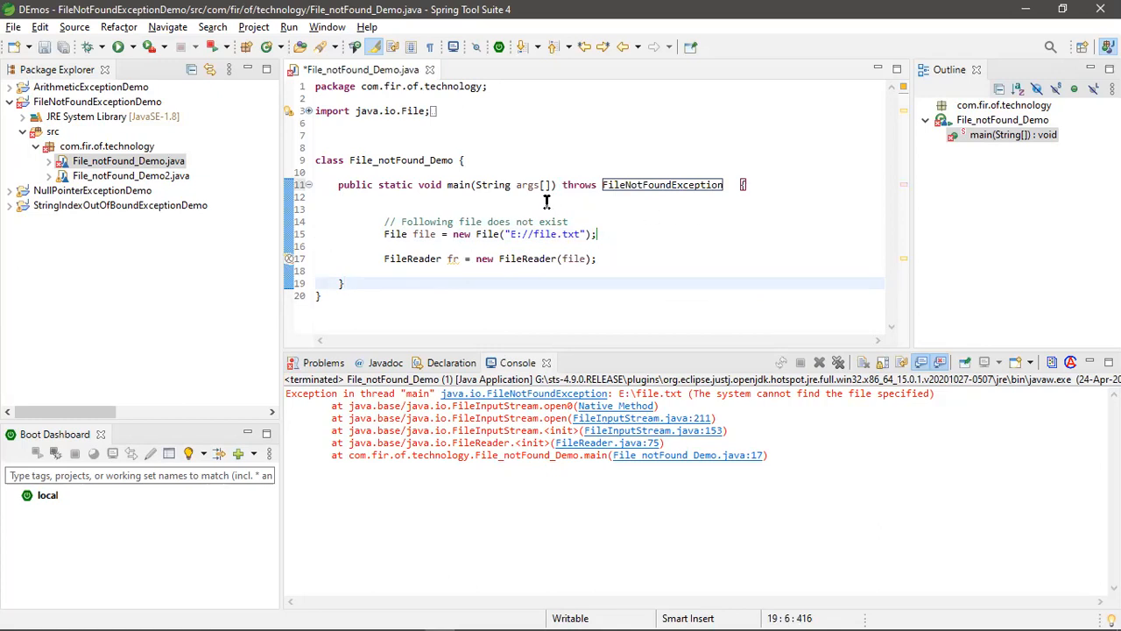
mouse_move(618, 267)
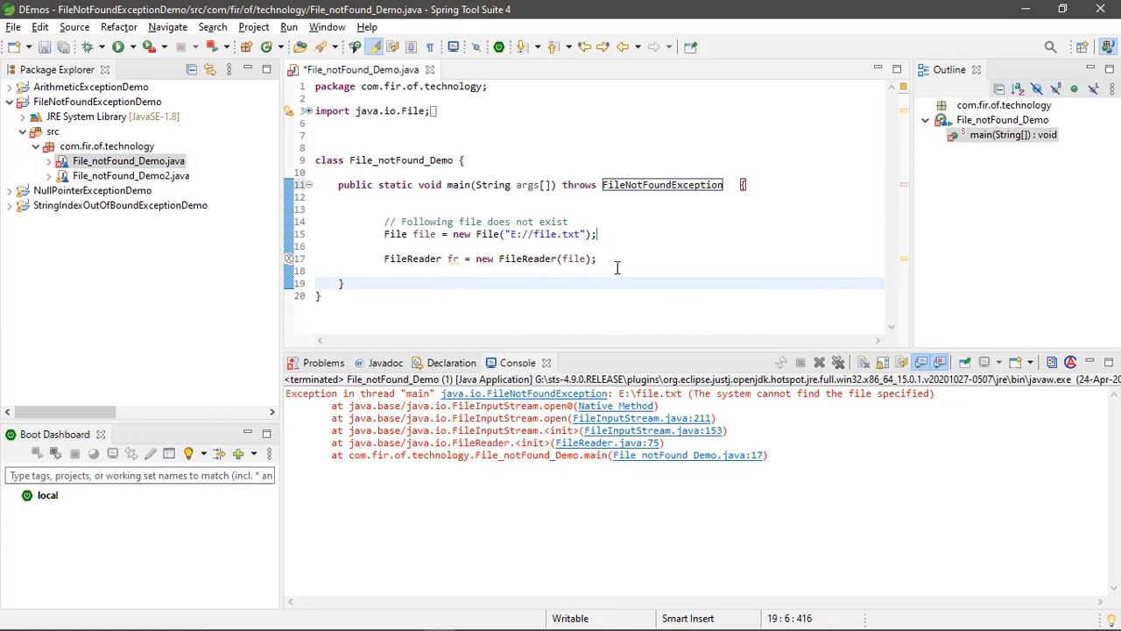
double_click(648, 184)
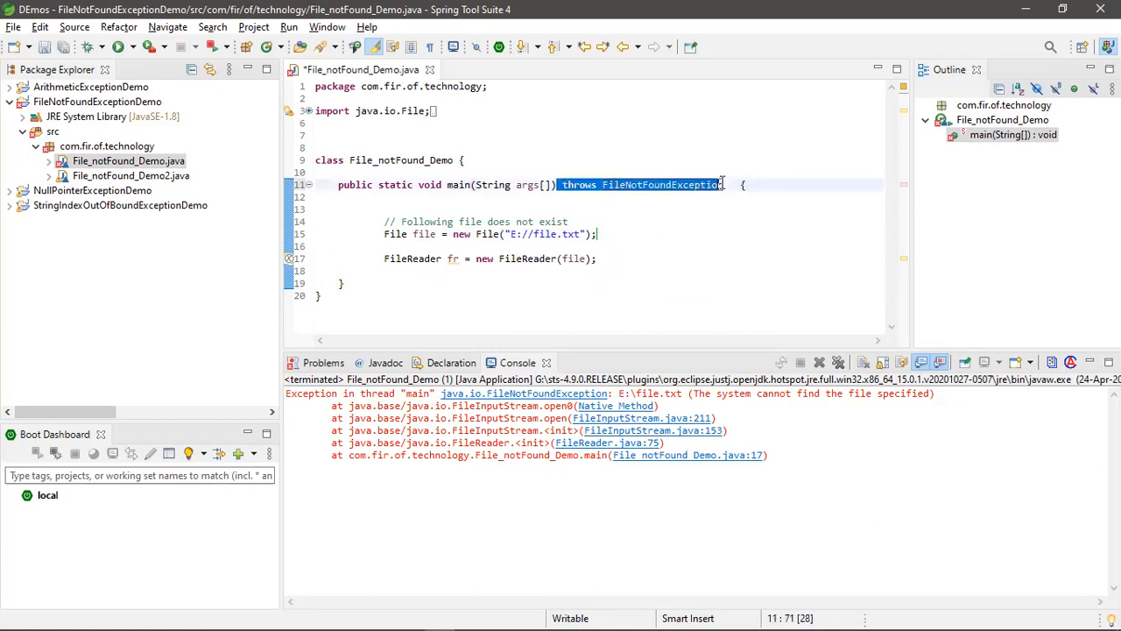
left_click(599, 234)
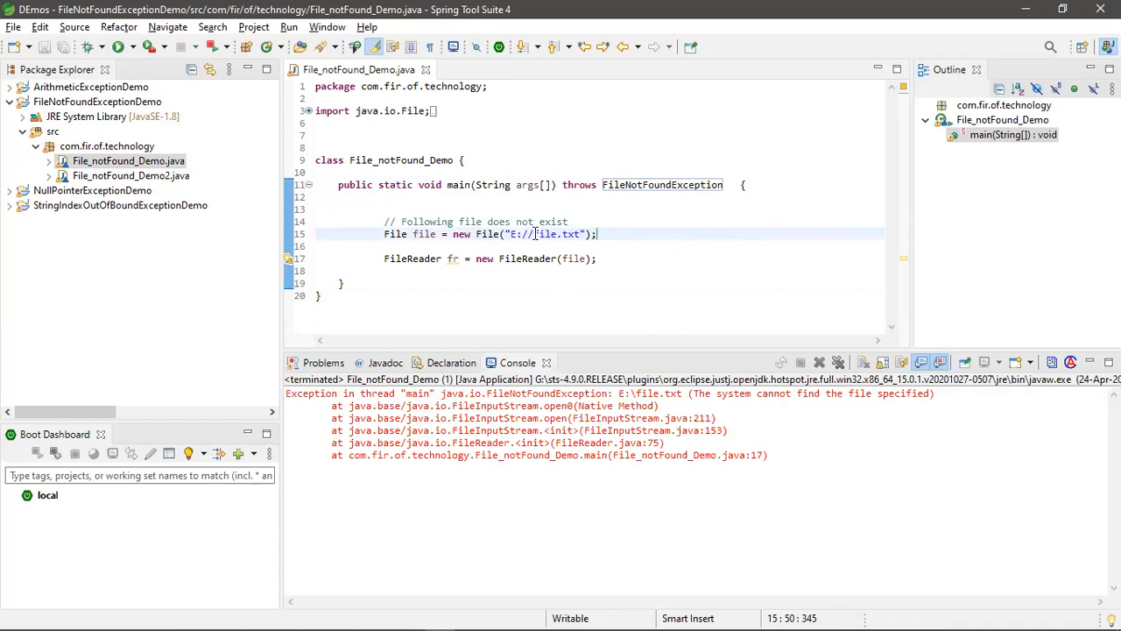
double_click(545, 234)
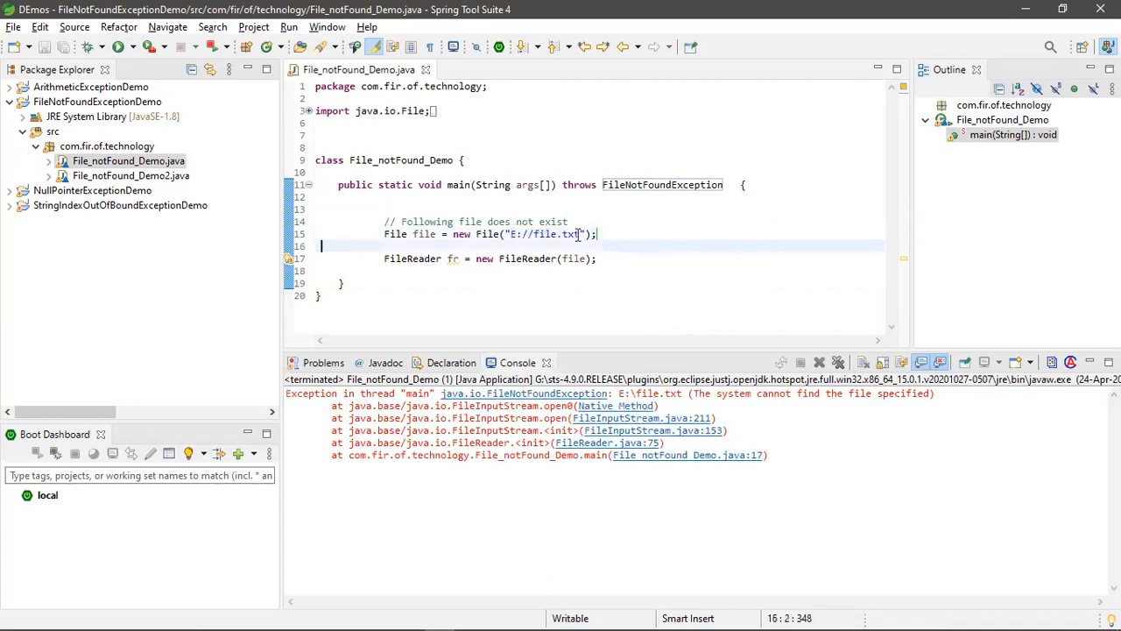
left_click(130, 176)
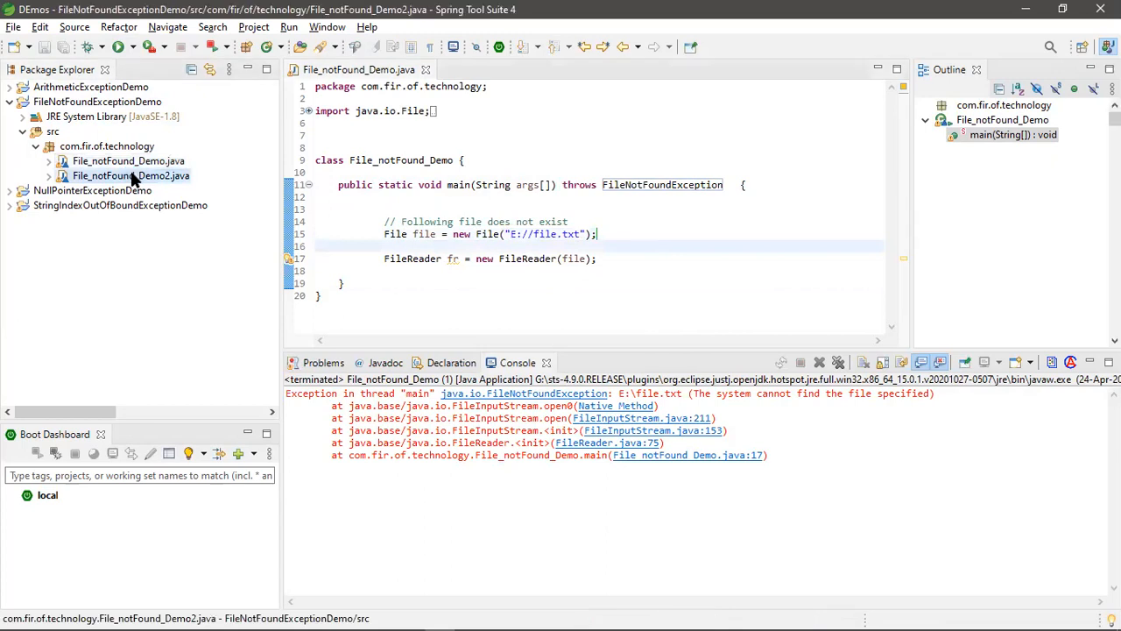
Open File_notFound_Demo2.java, clear the console, and run it to print 'File does not exist'.
double_click(131, 175)
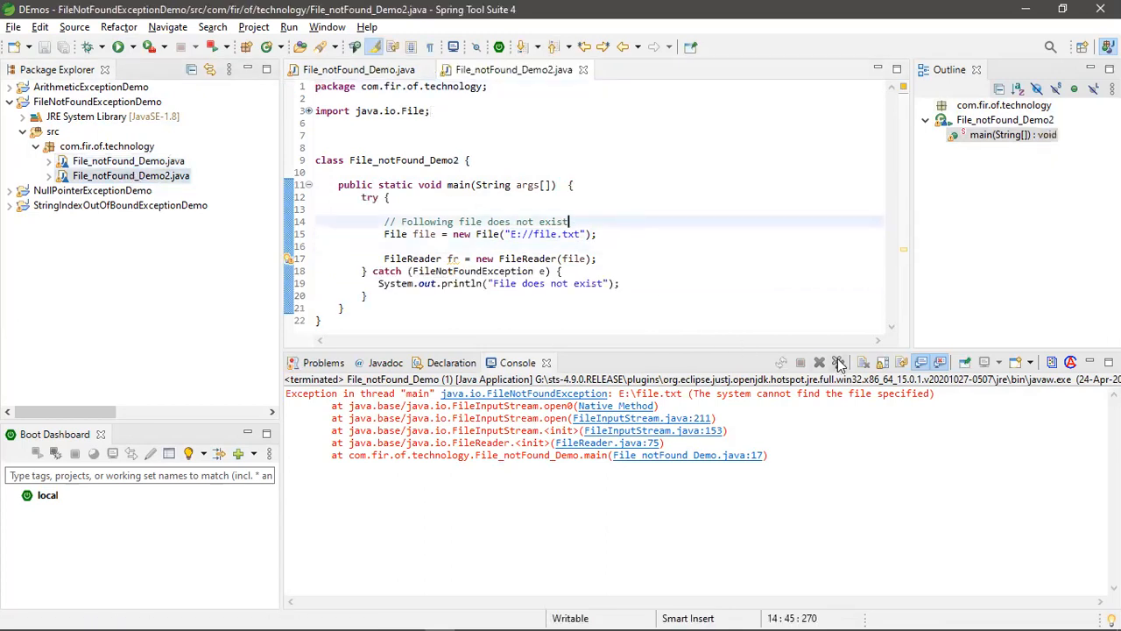
left_click(819, 362)
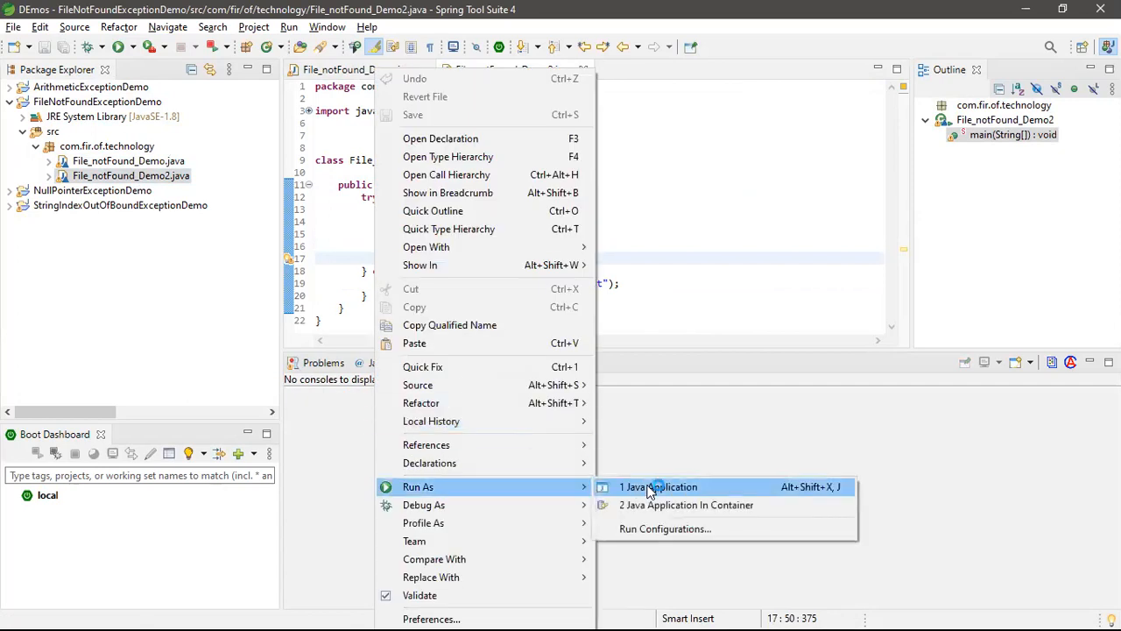
left_click(659, 486)
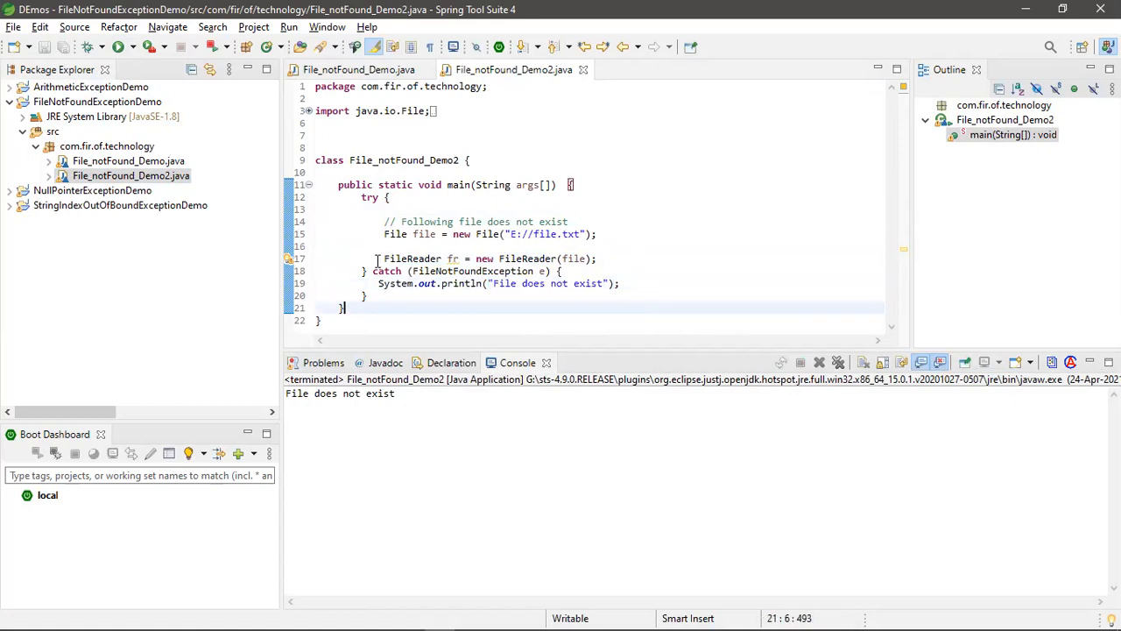
mouse_move(332, 205)
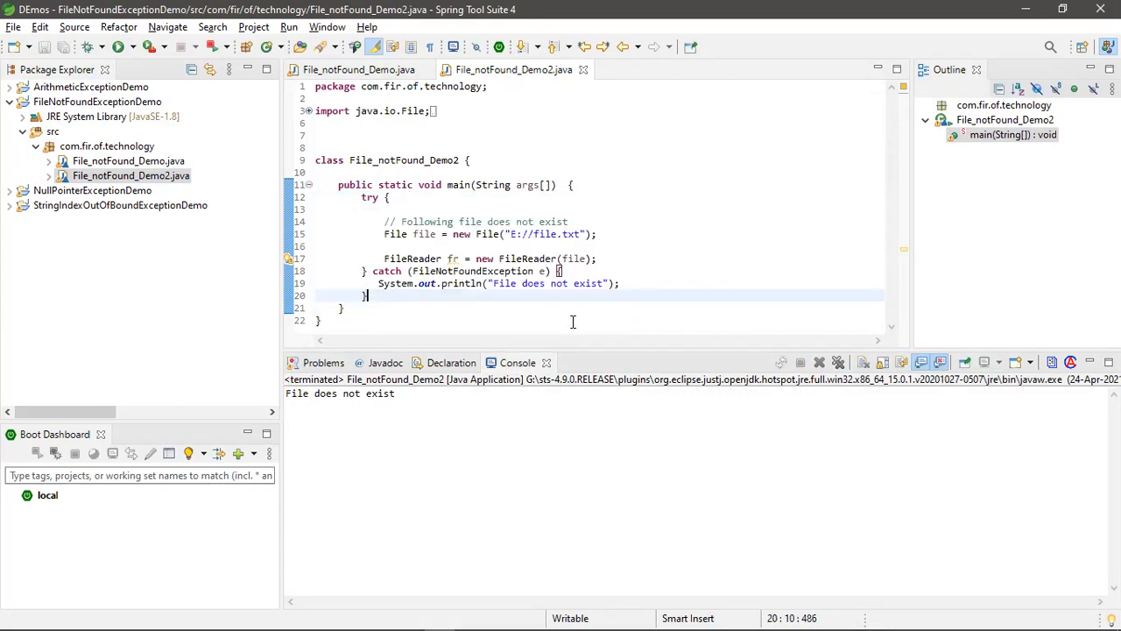
mouse_move(706, 298)
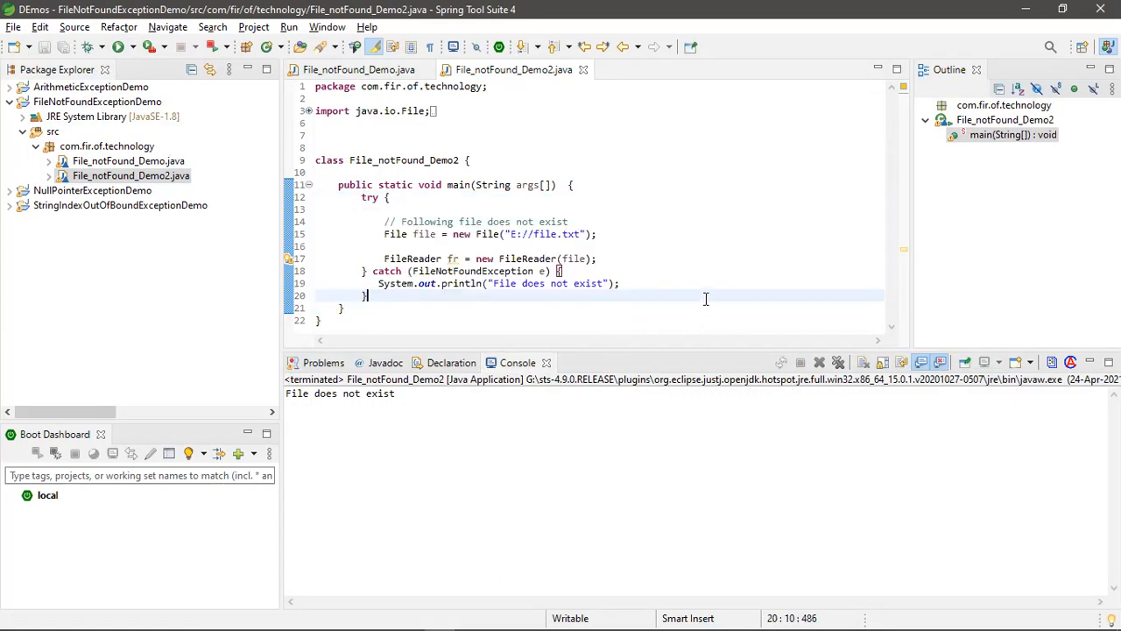